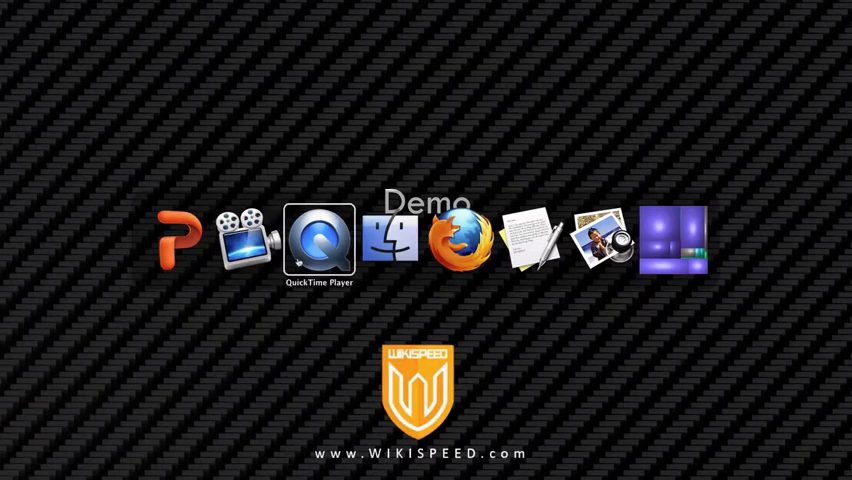
# Switch to QuickTime Player playing WIKISPEED_ModConnectors2.mov.
pyautogui.click(321, 240)
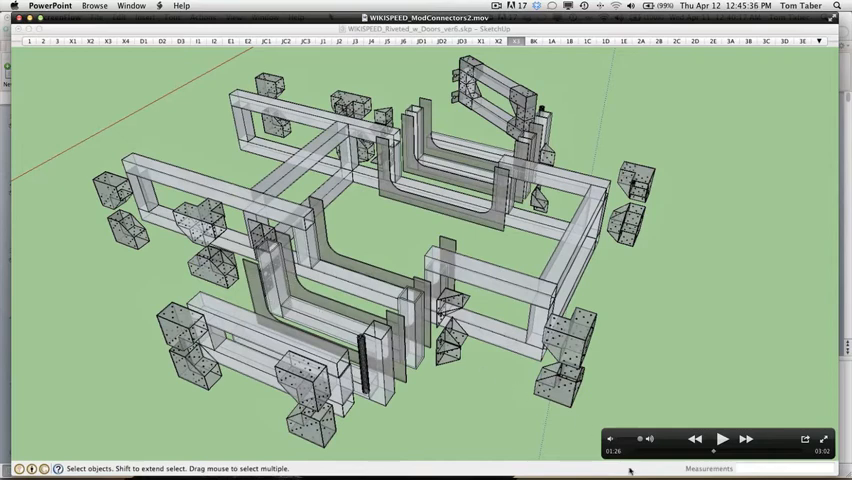
pyautogui.click(721, 439)
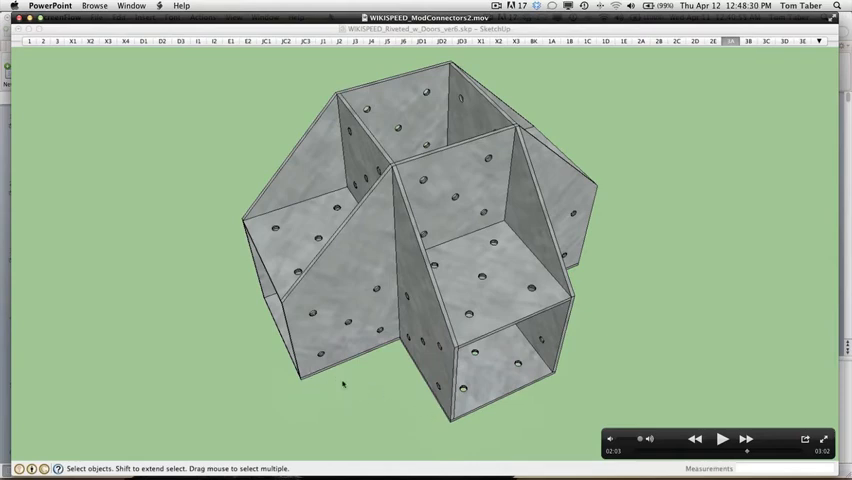
pyautogui.moveTo(435, 402)
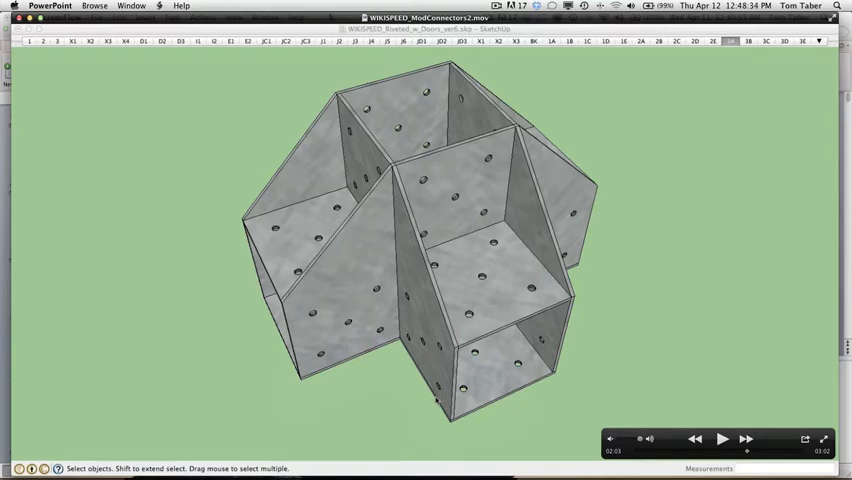
pyautogui.moveTo(435, 400)
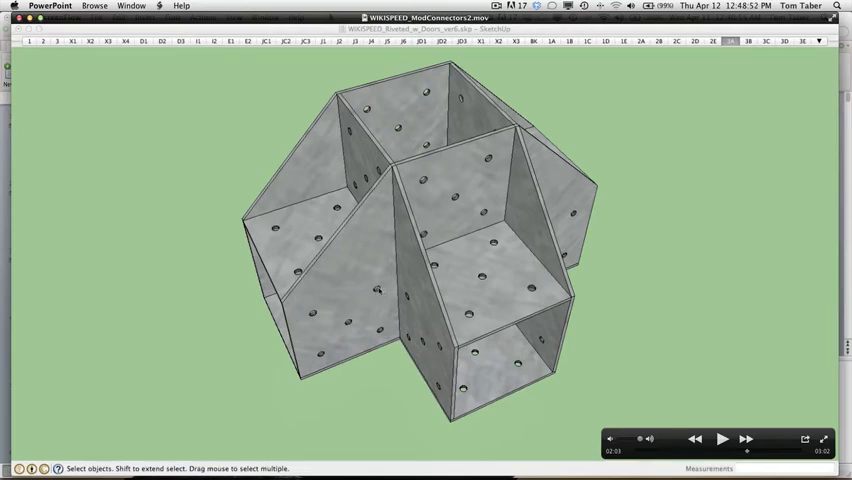
pyautogui.moveTo(380, 292)
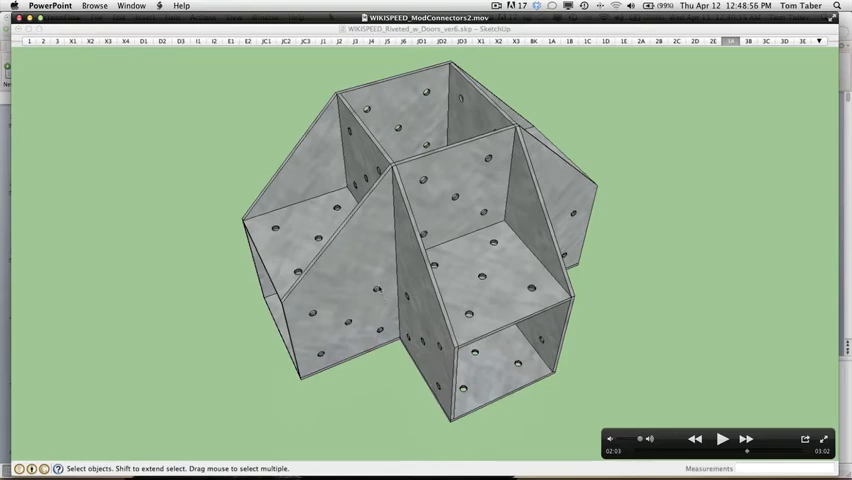
pyautogui.moveTo(358, 277)
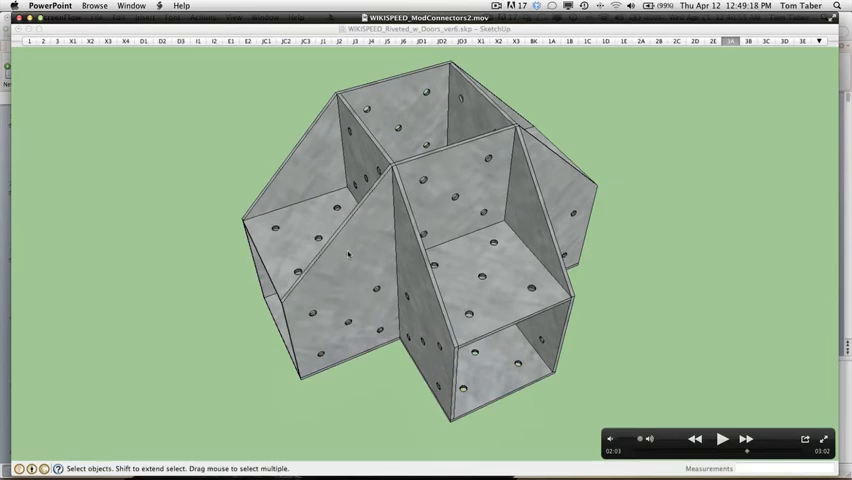
pyautogui.click(721, 439)
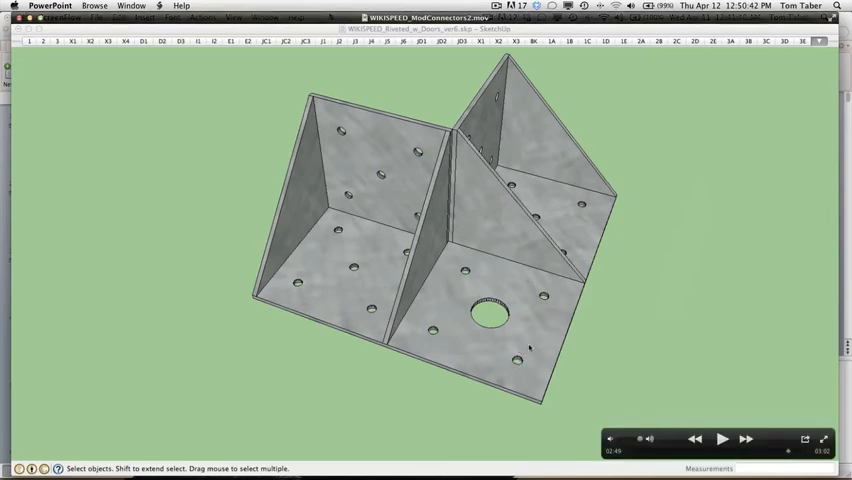
pyautogui.moveTo(637, 388)
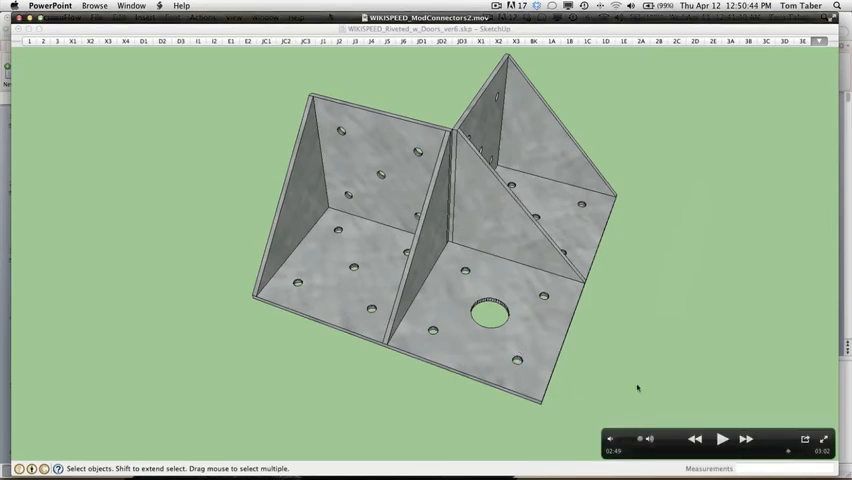